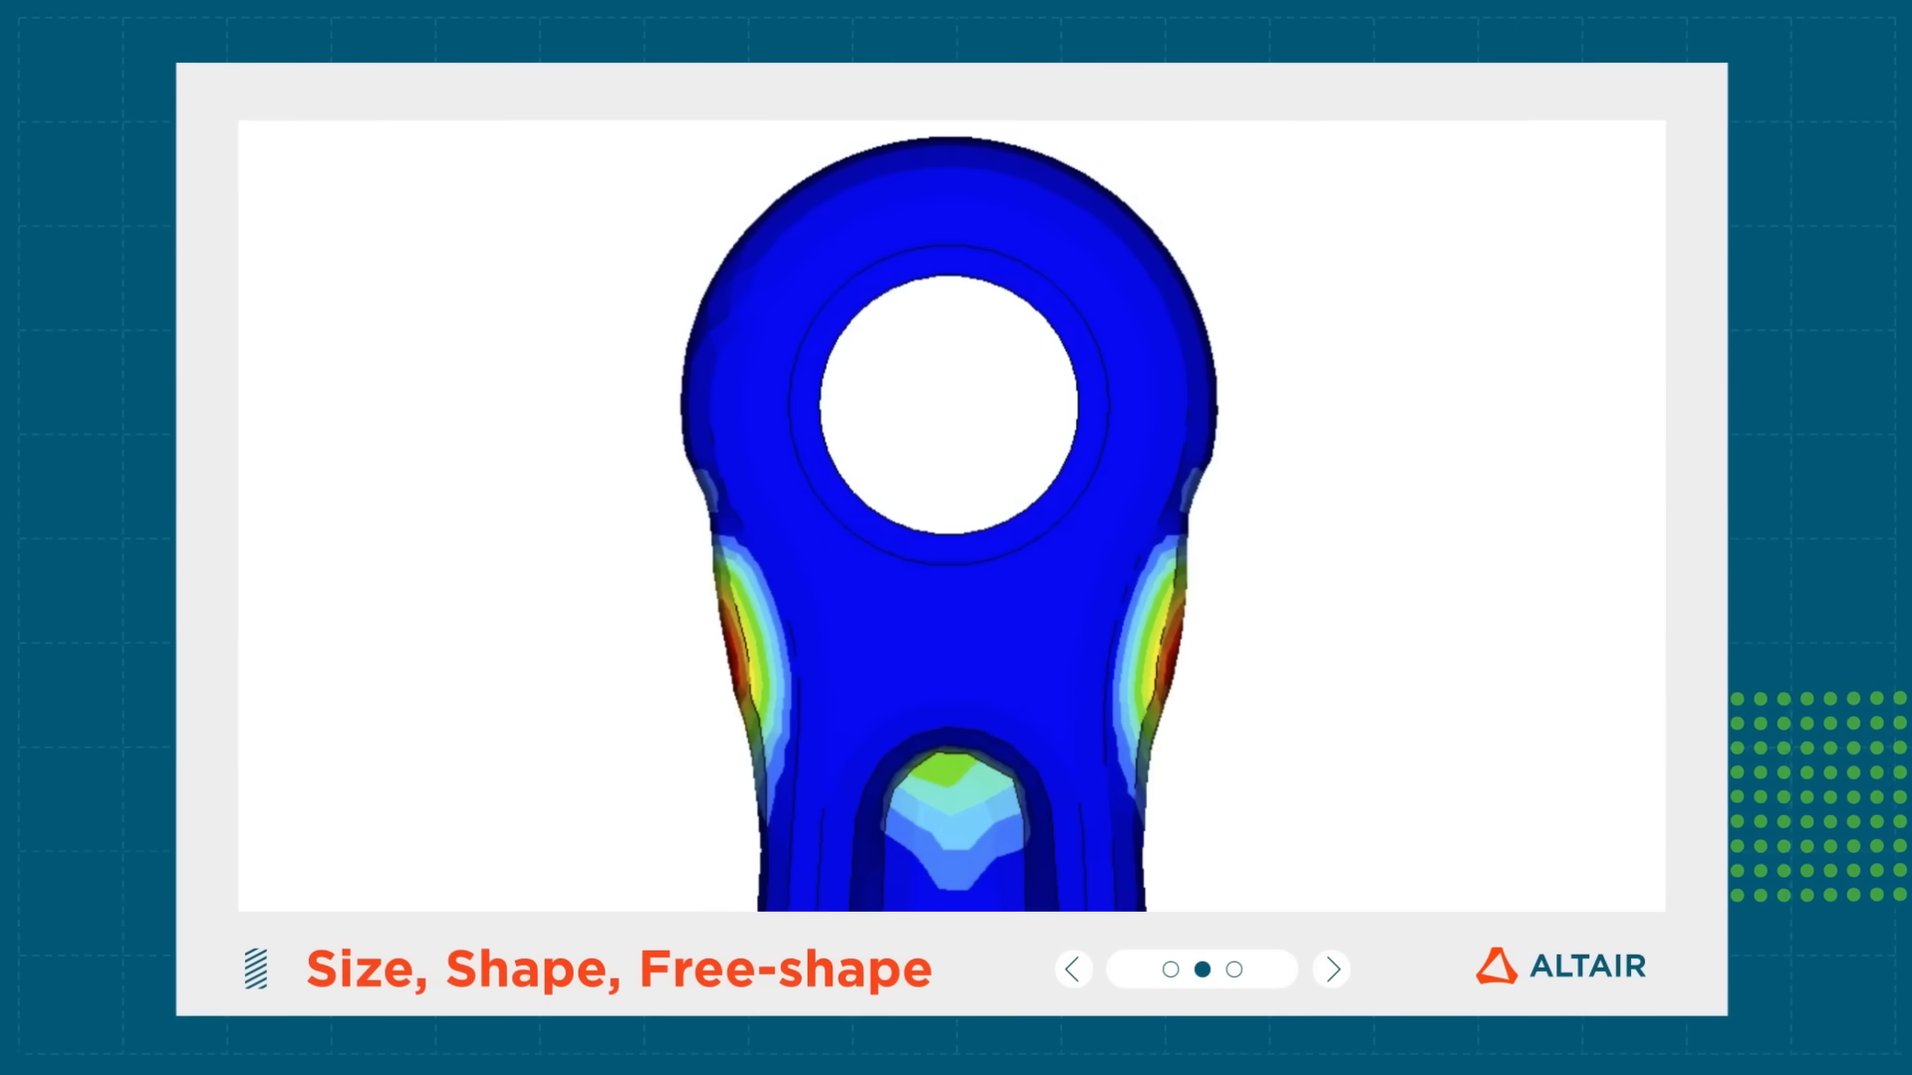
- Advance the slideshow past the car body-frame result to the bolted panel Shape Change contour slide
left_click(1332, 970)
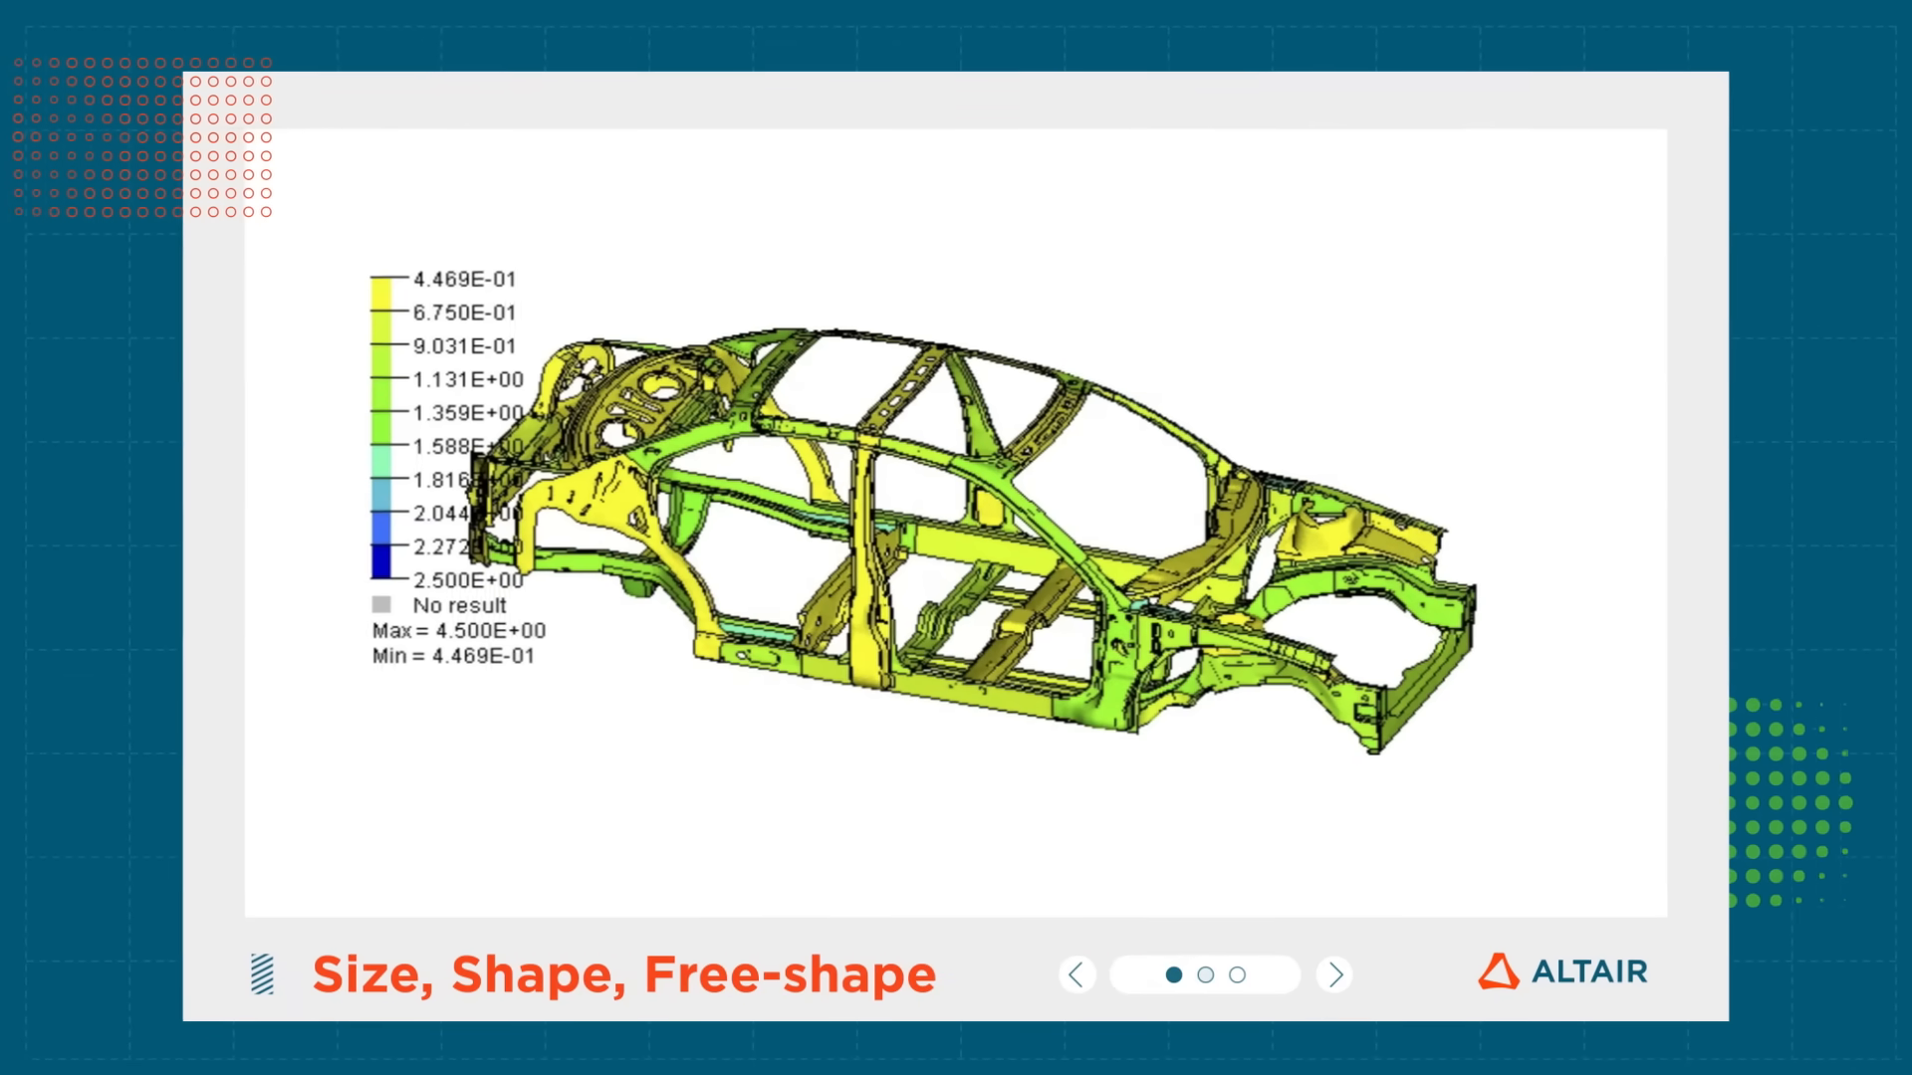
left_click(1332, 974)
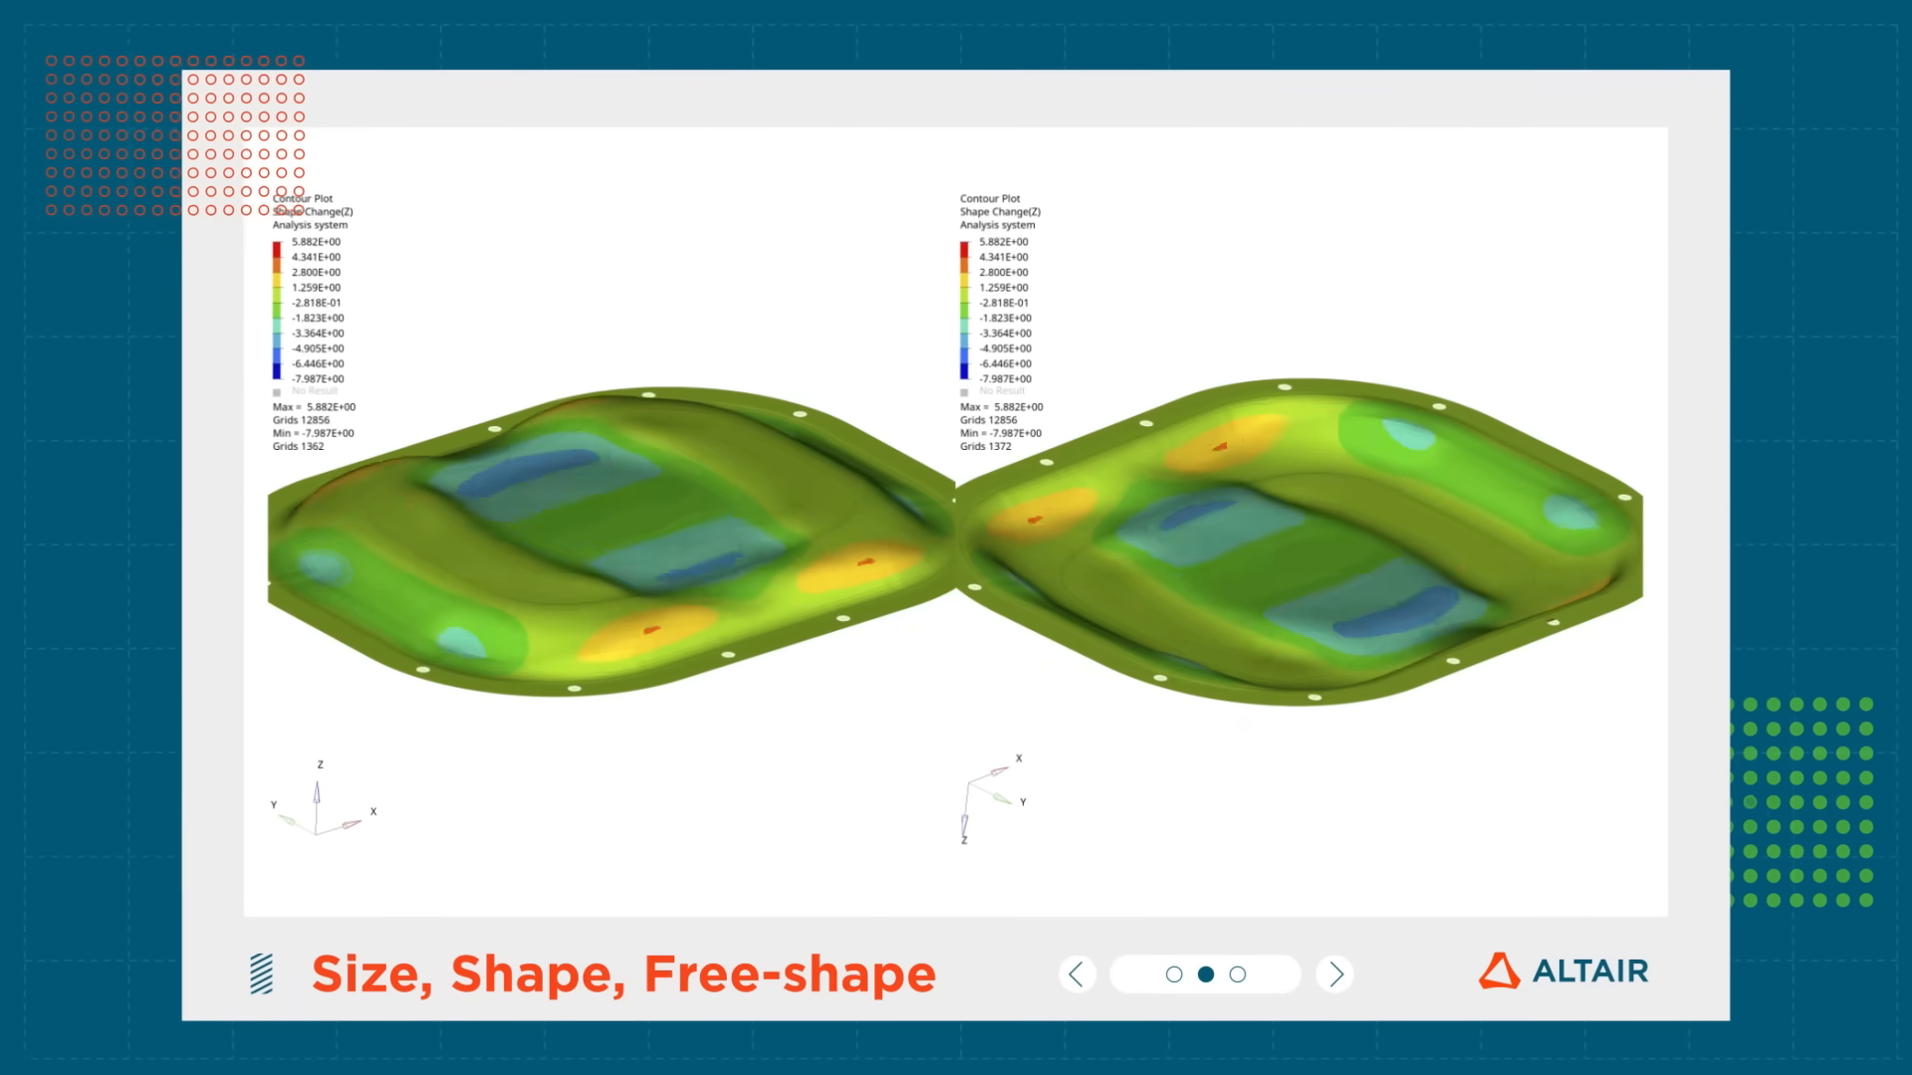